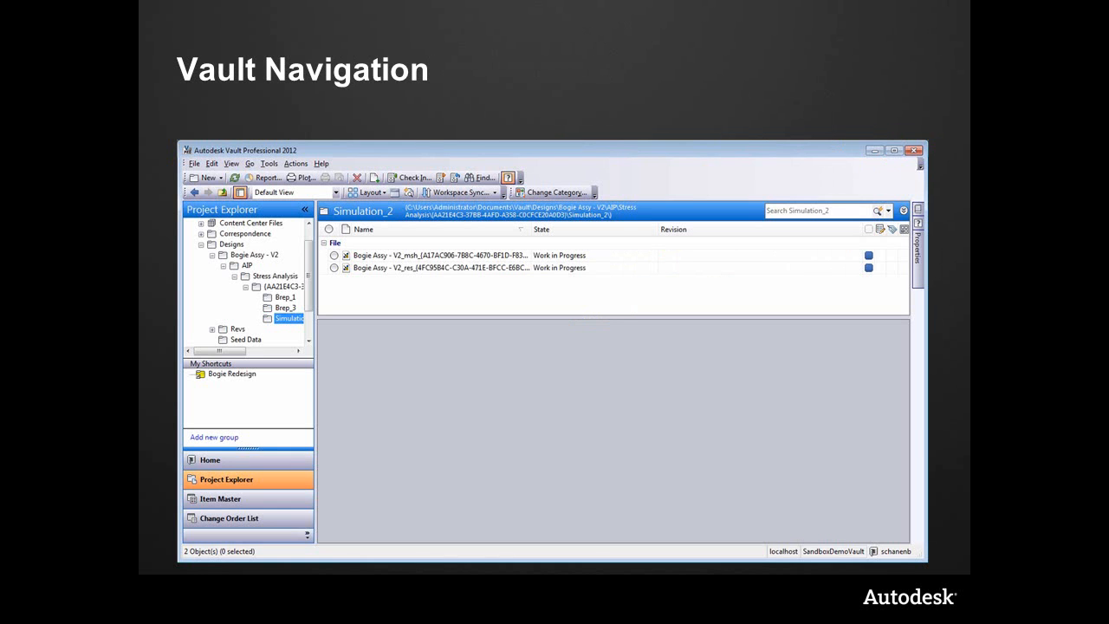
Step: Advance from the Vault Navigation slide to the Links in Vault slide
{"action": "key", "text": "right"}
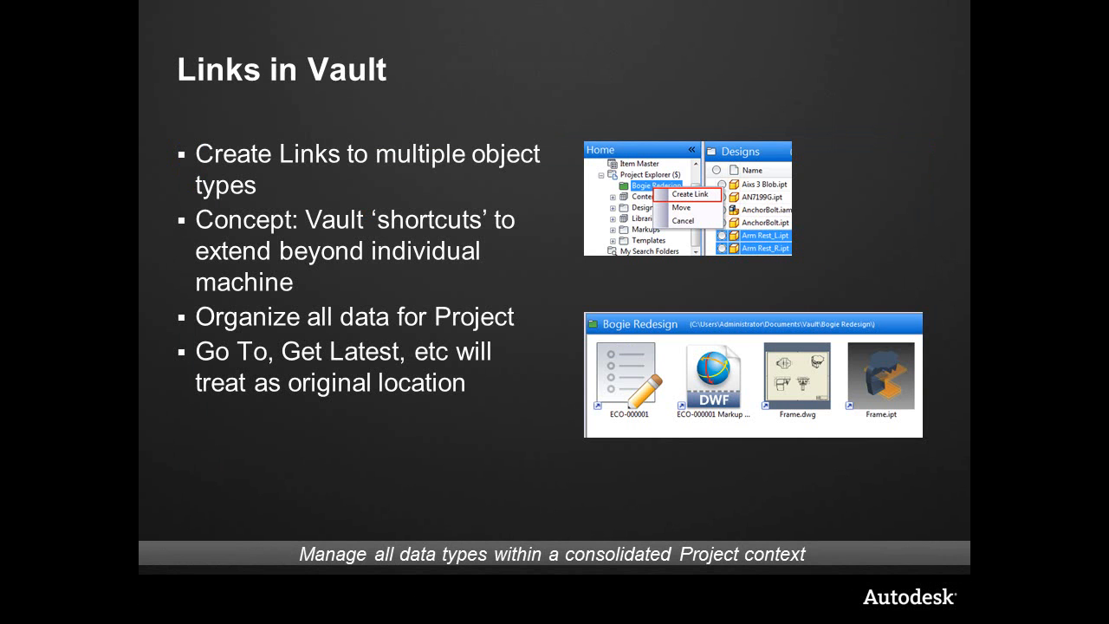